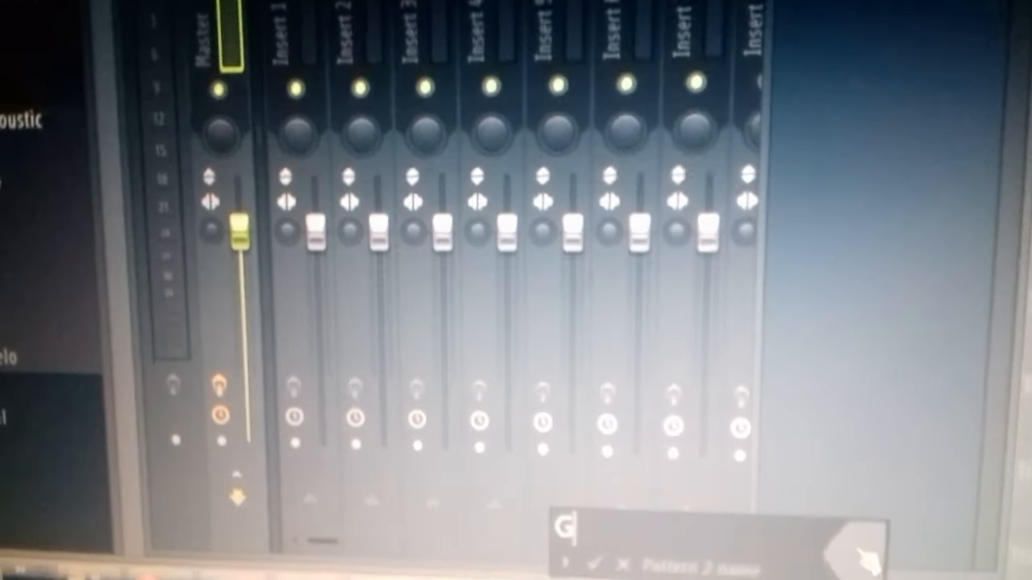
type("uitar")
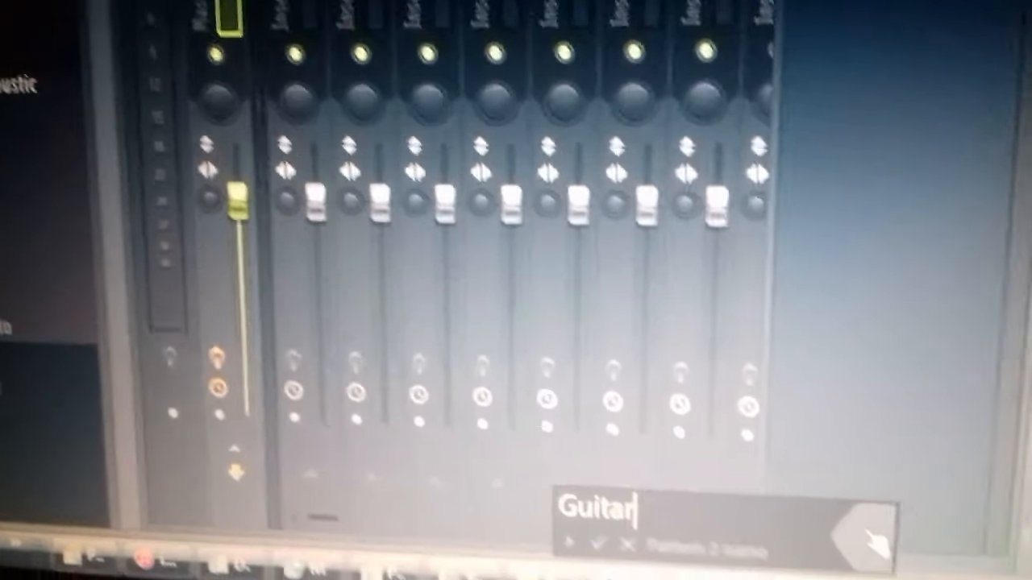